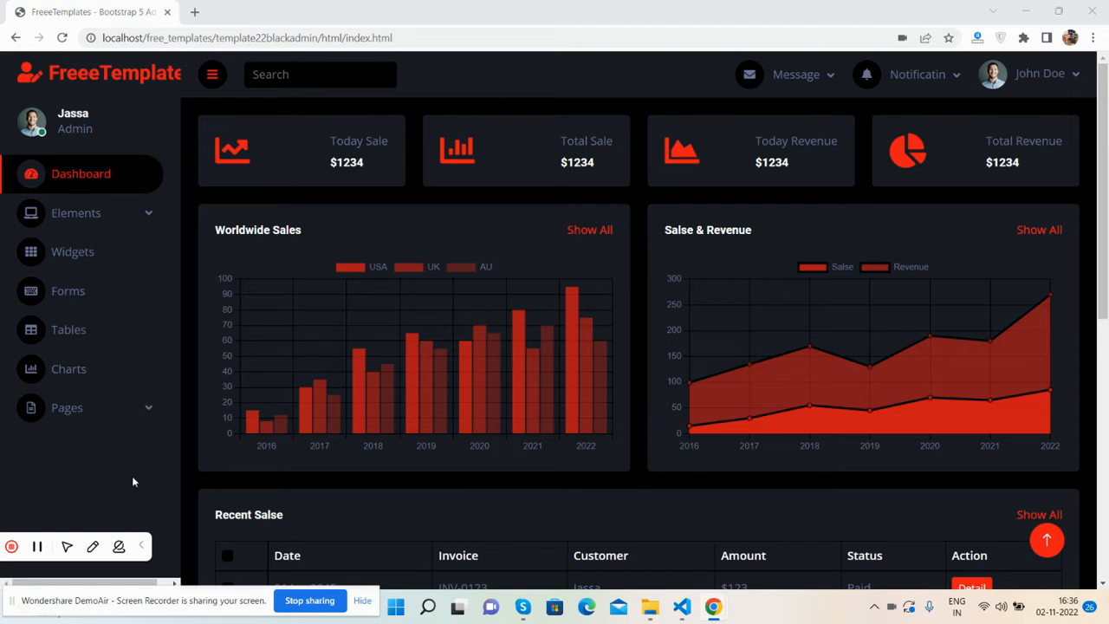
mouse_move(414, 182)
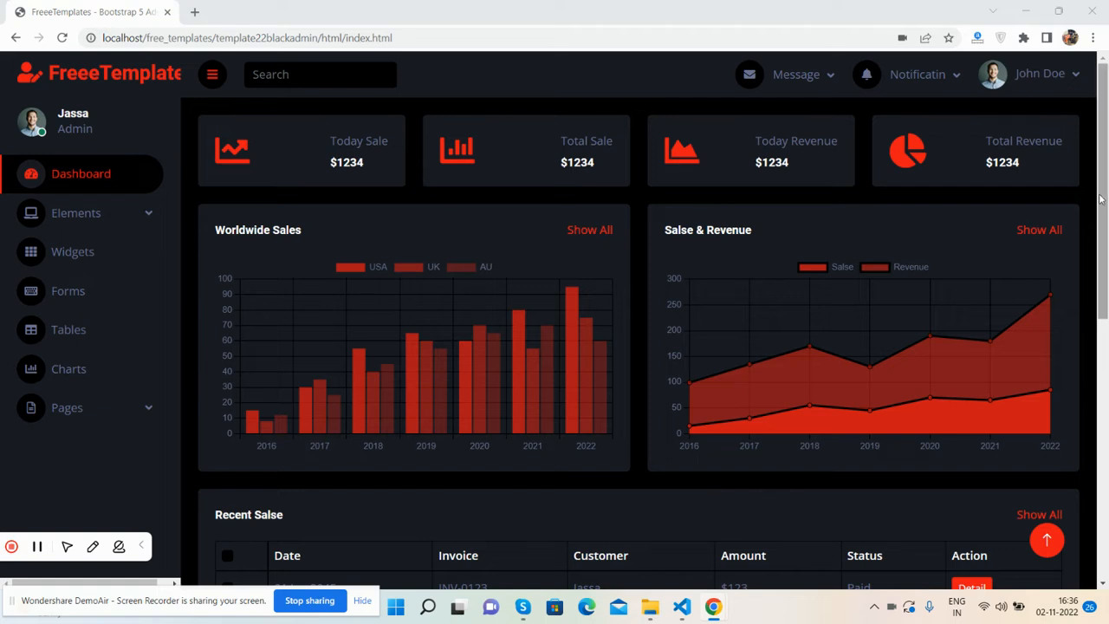
- Collapse and expand the side navigation twice with the hamburger toggle
scroll("down", 3)
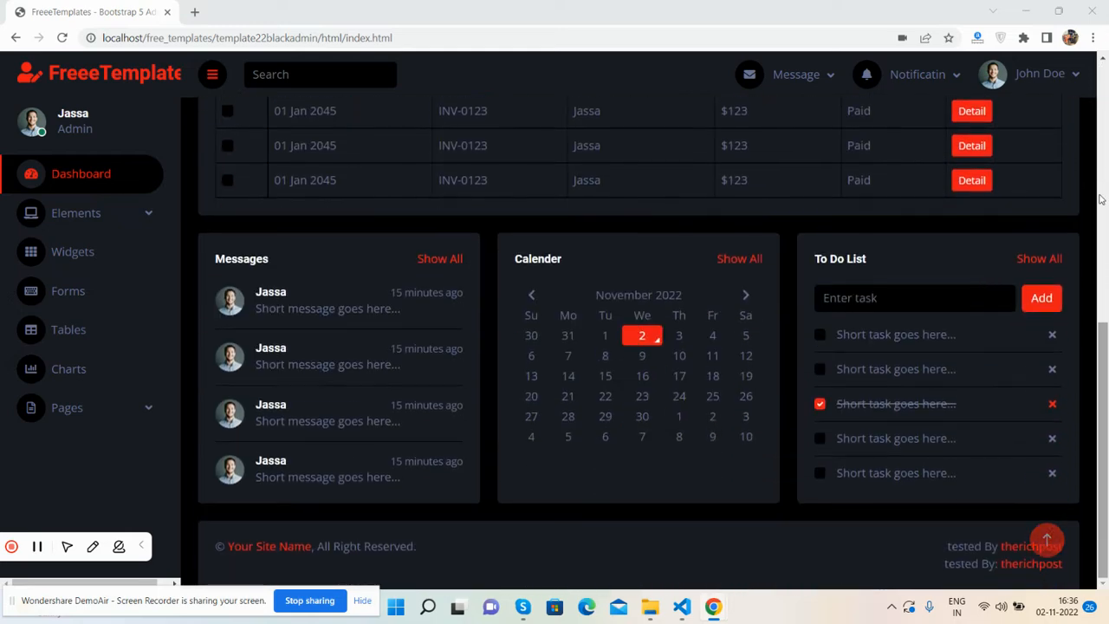
scroll("up", 3)
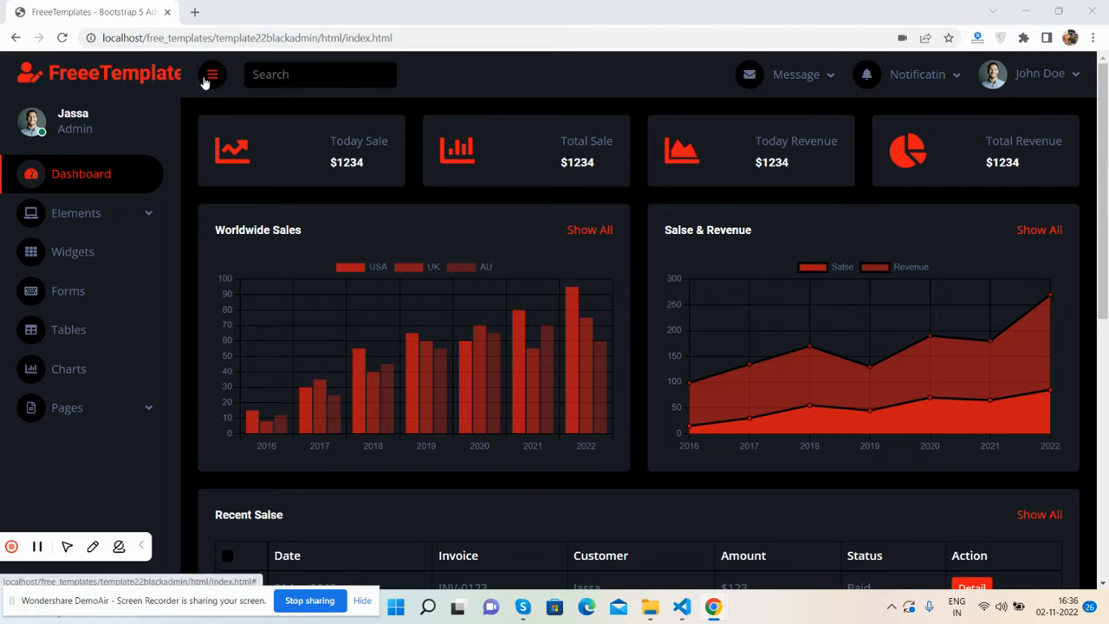
left_click(211, 73)
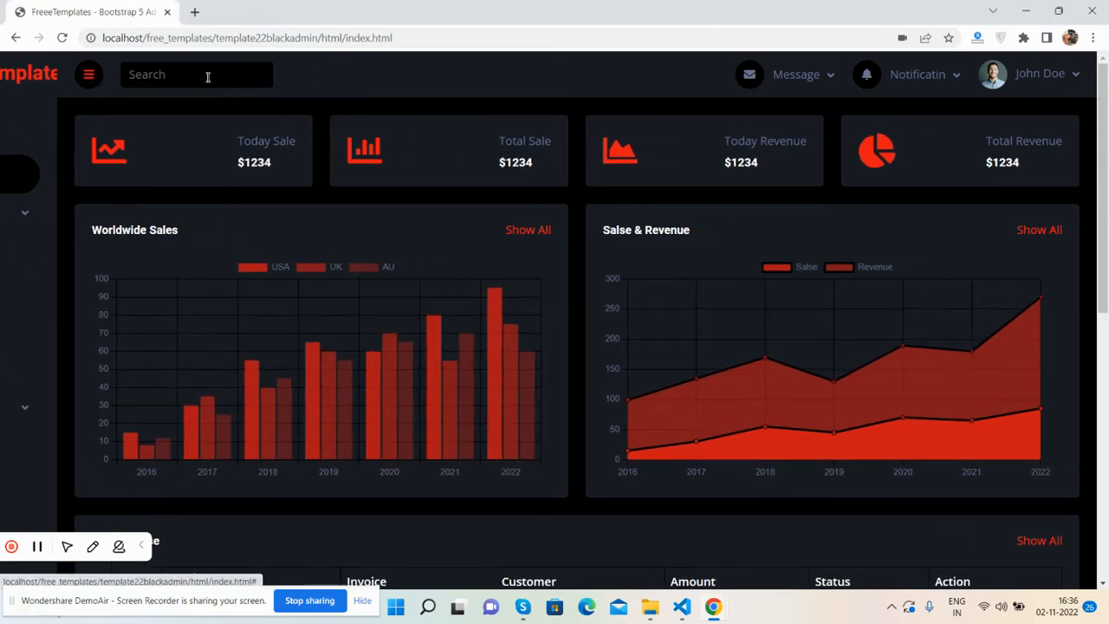
left_click(87, 73)
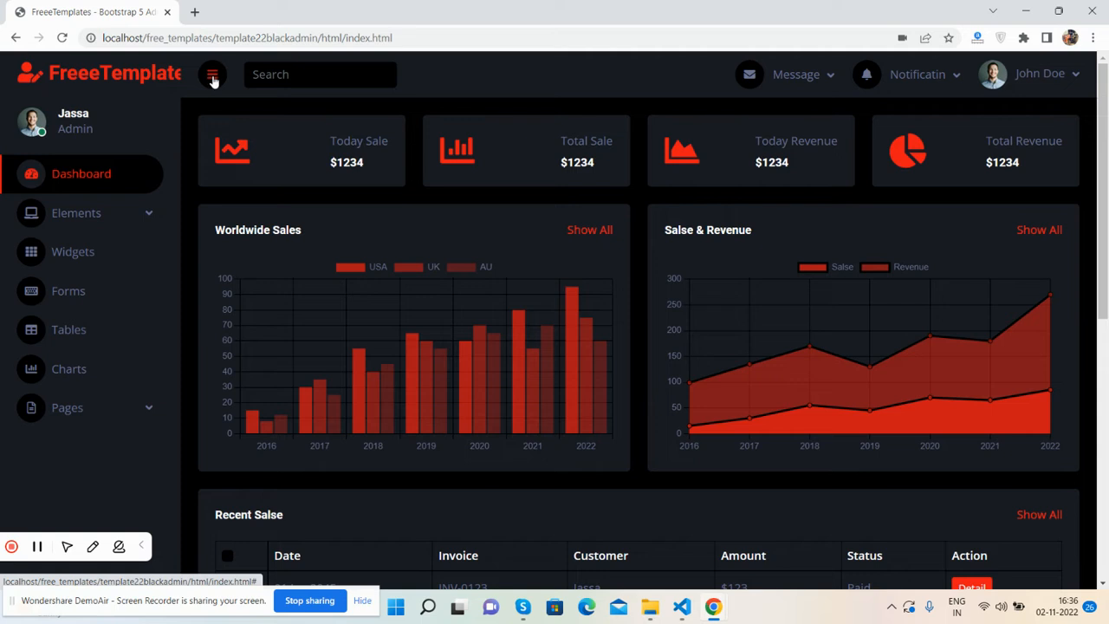
left_click(211, 74)
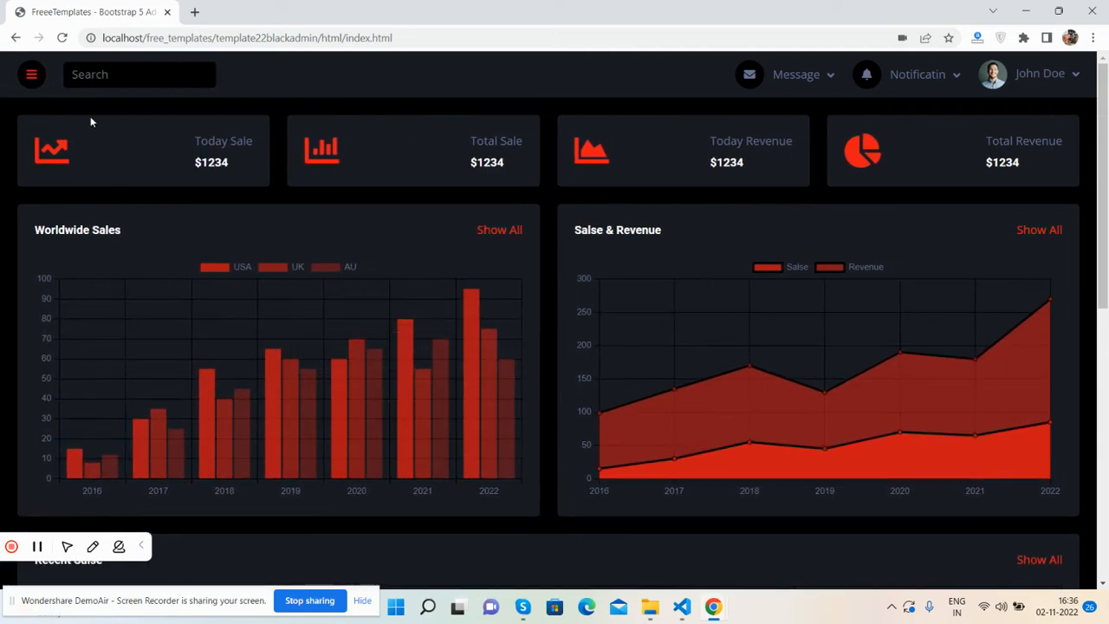
left_click(31, 72)
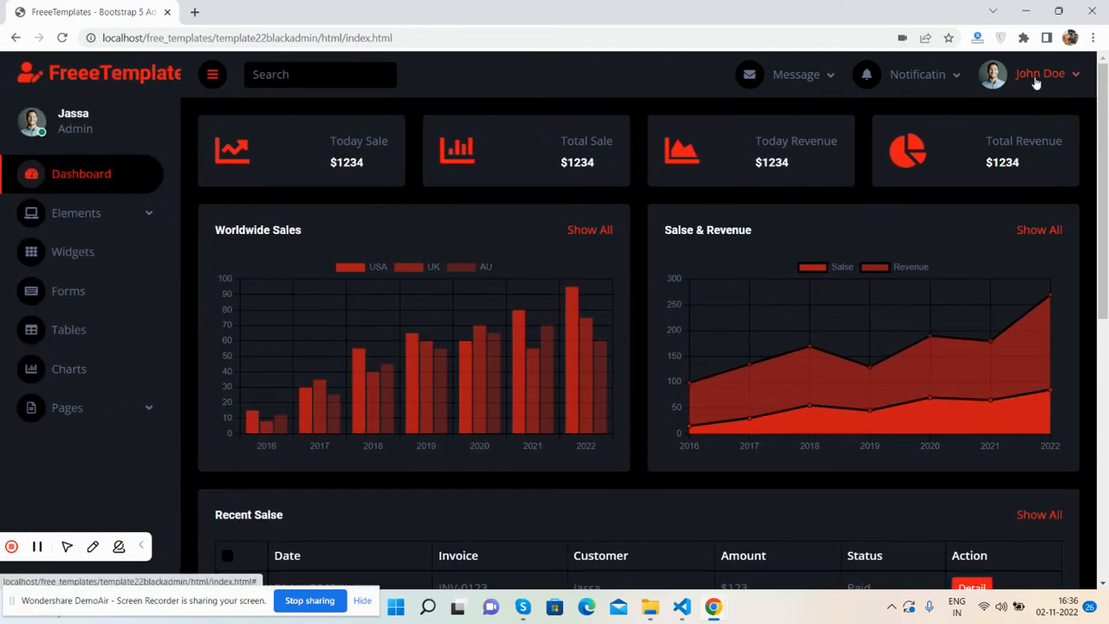
- Visit the John Doe profile menu and expand the Elements group in the sidebar
left_click(866, 73)
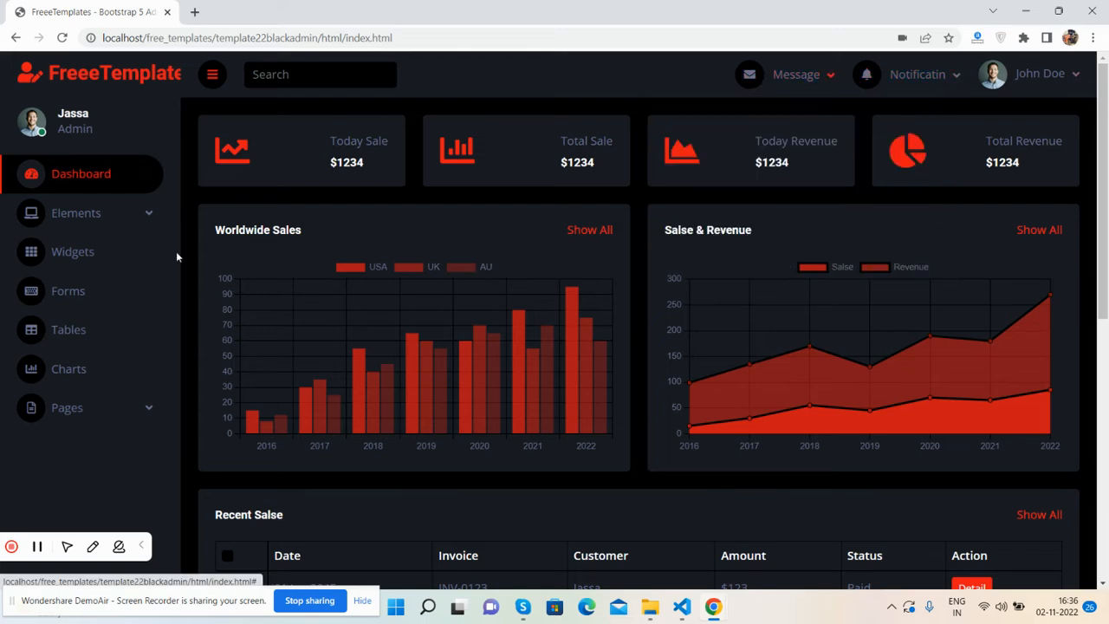
left_click(76, 212)
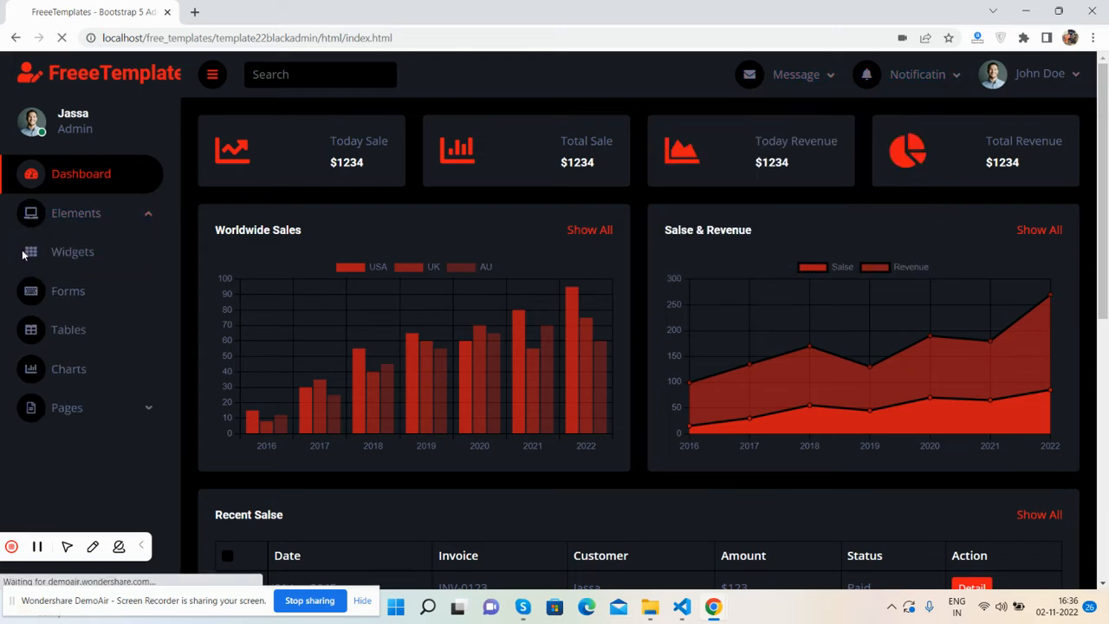
- Review the Buttons demo page, then move on to the Typography page
left_click(76, 211)
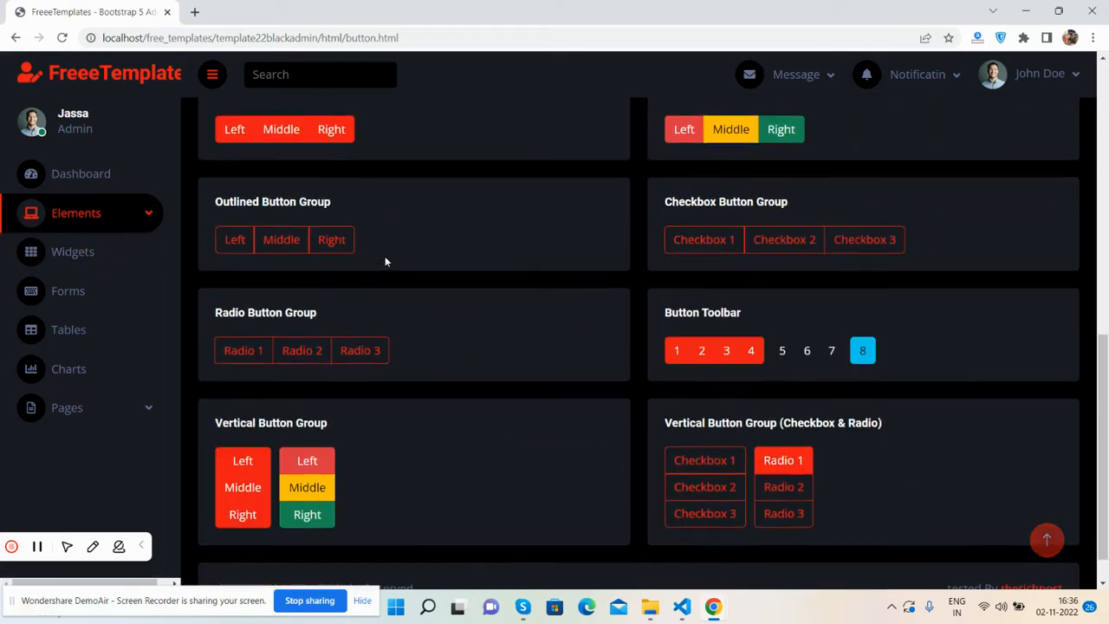
scroll("up", 3)
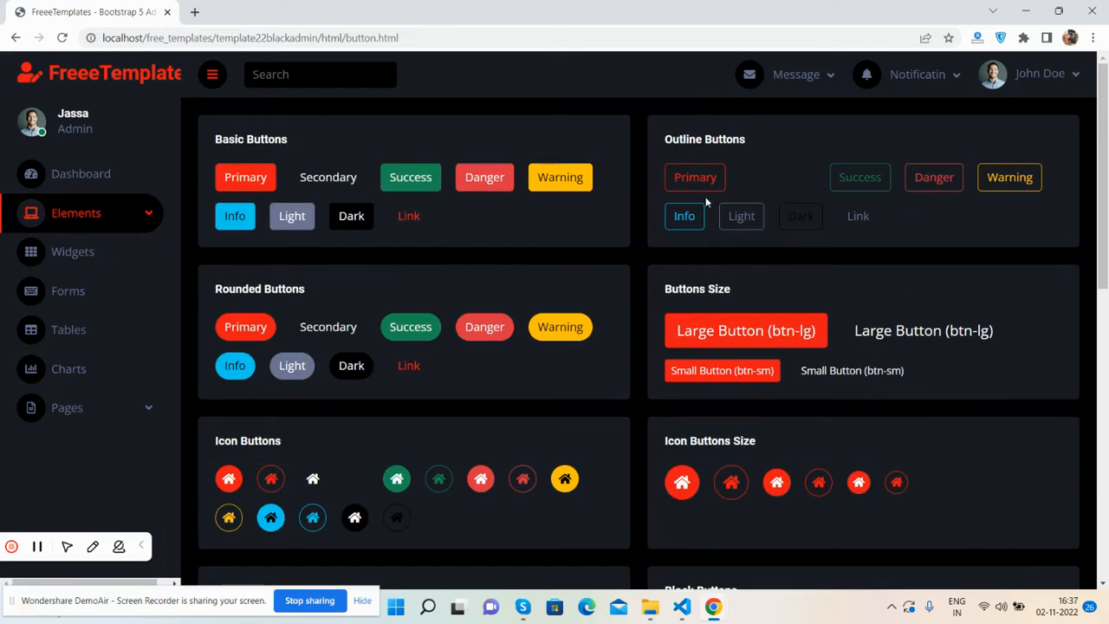
mouse_move(327, 177)
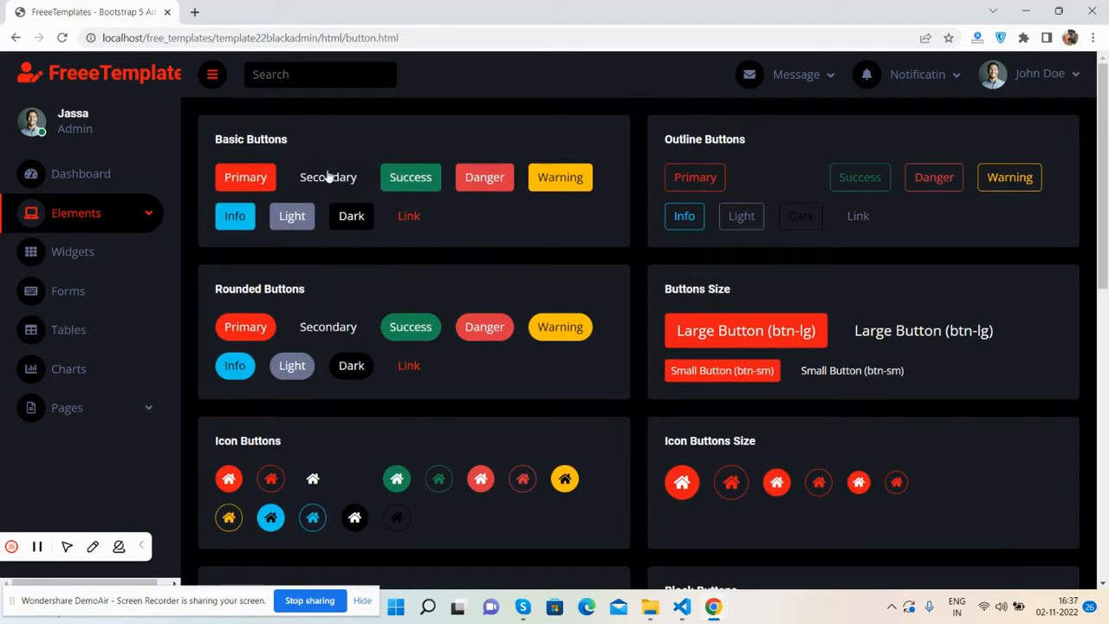
left_click(76, 211)
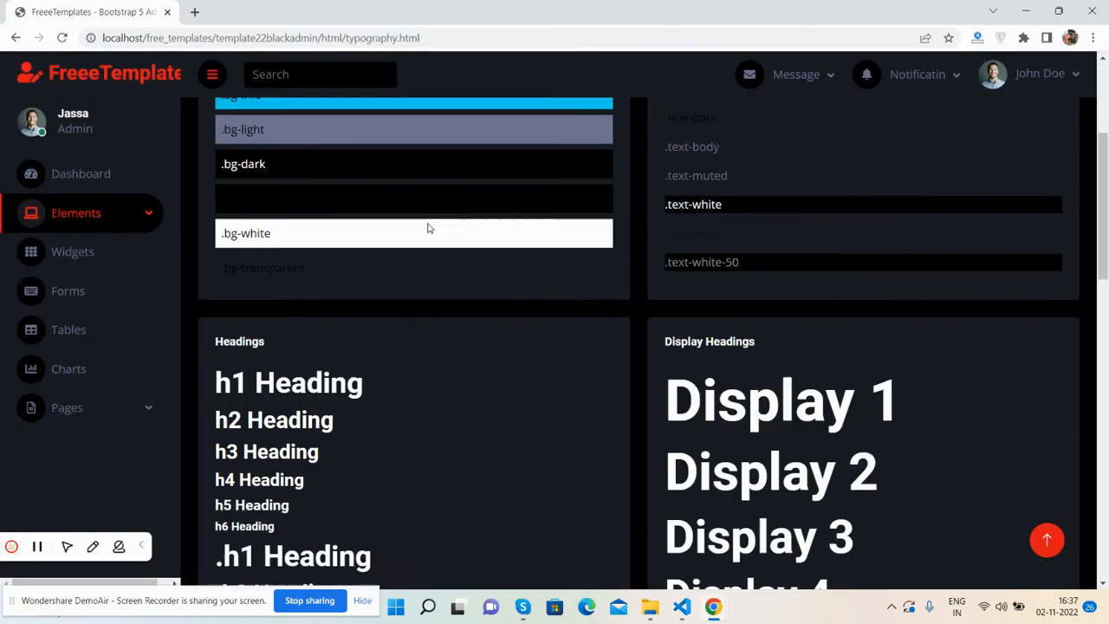
- Scroll the Typography page through headings and text elements and return to the top
scroll("down", 3)
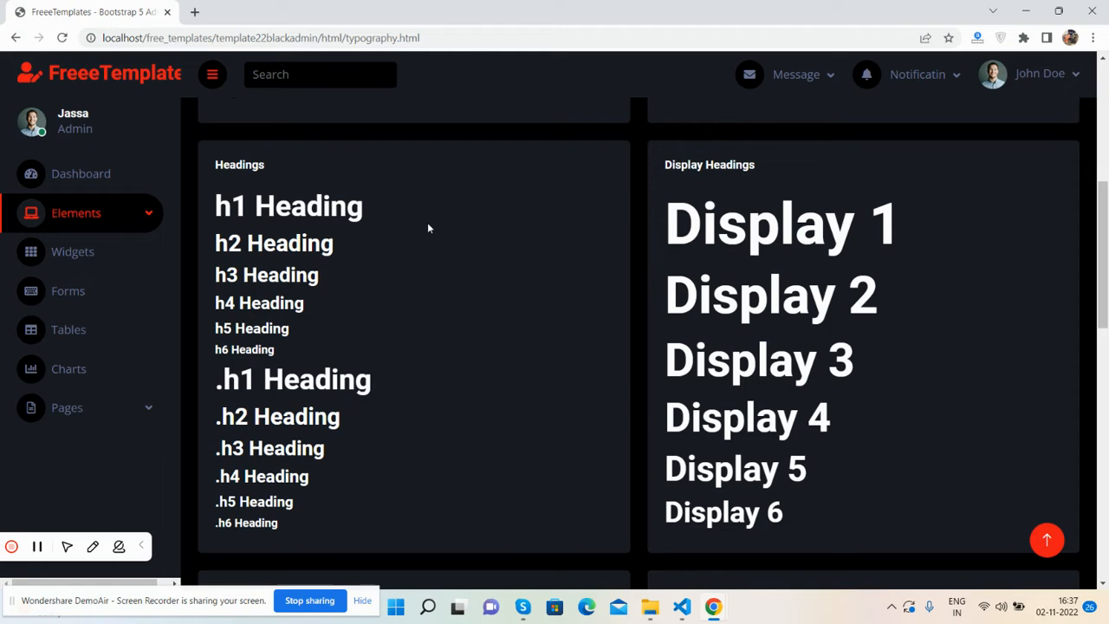
scroll("down", 3)
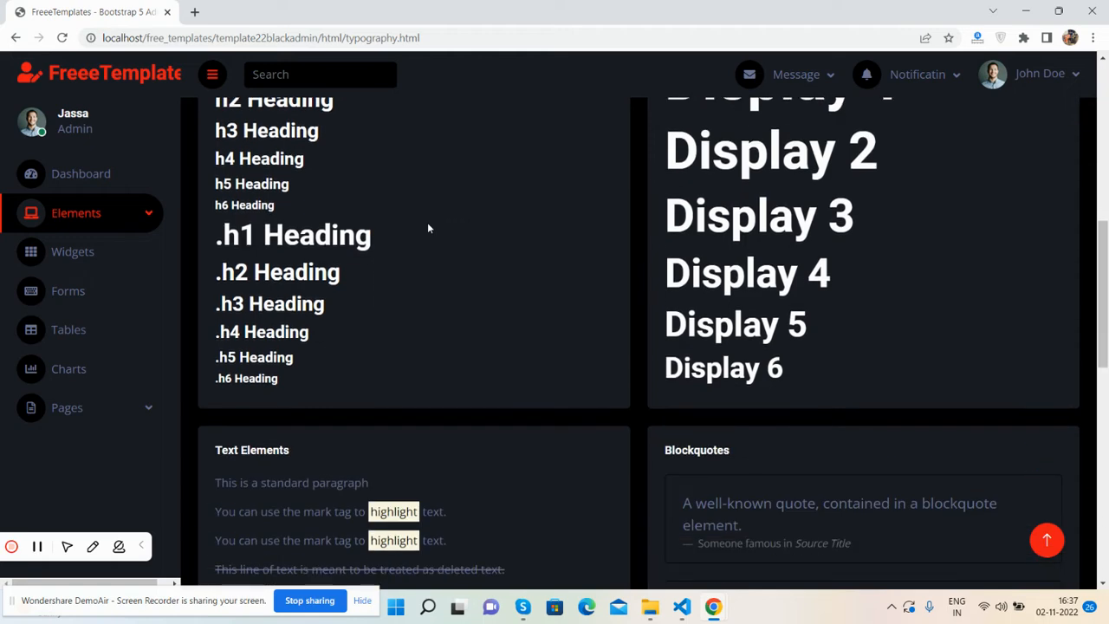
scroll("down", 3)
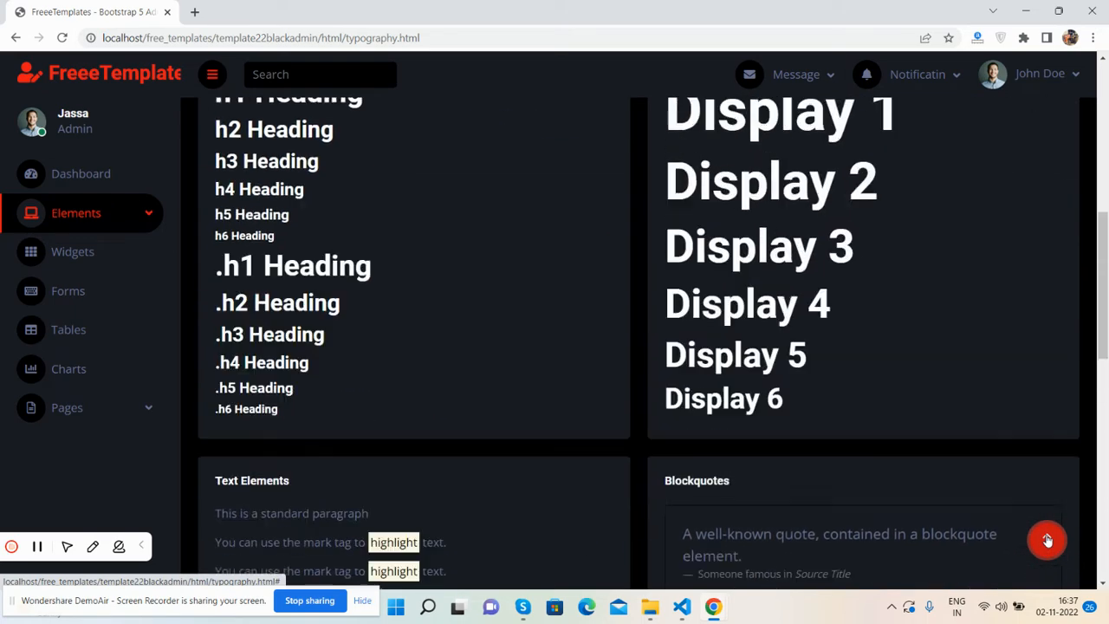
left_click(77, 211)
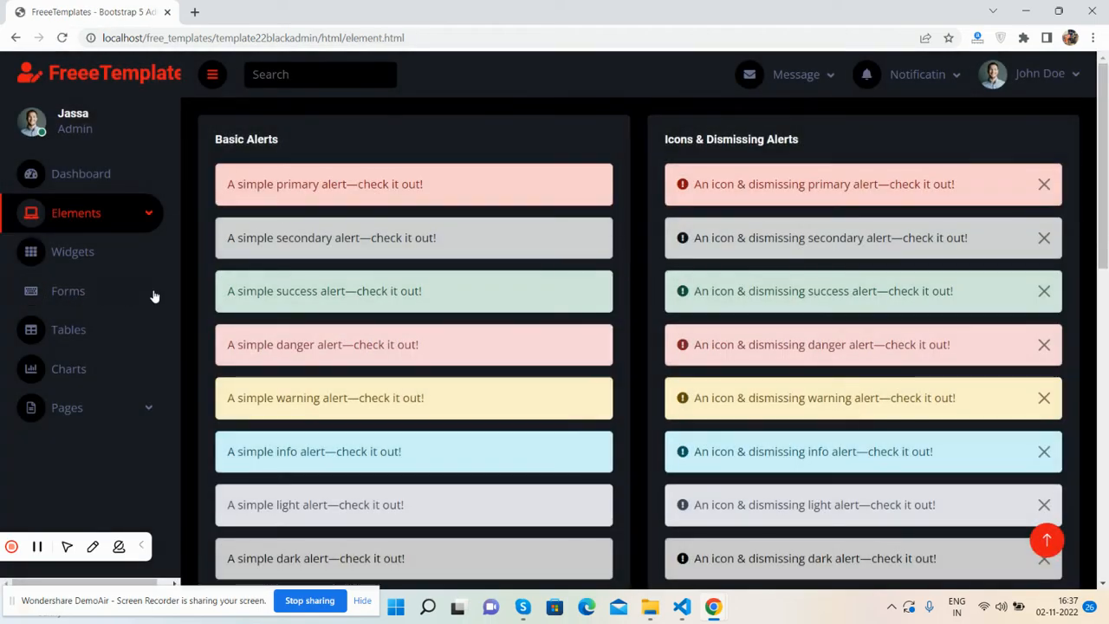
- Scroll through the Alerts page's dismissible alerts and return to the top
scroll("down", 3)
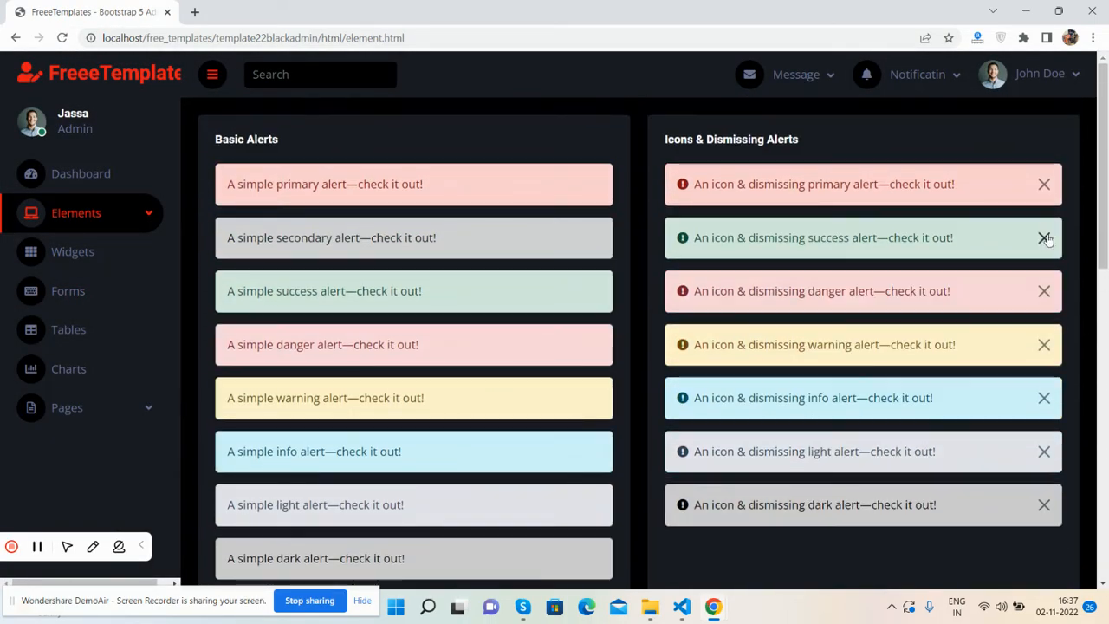
scroll("down", 3)
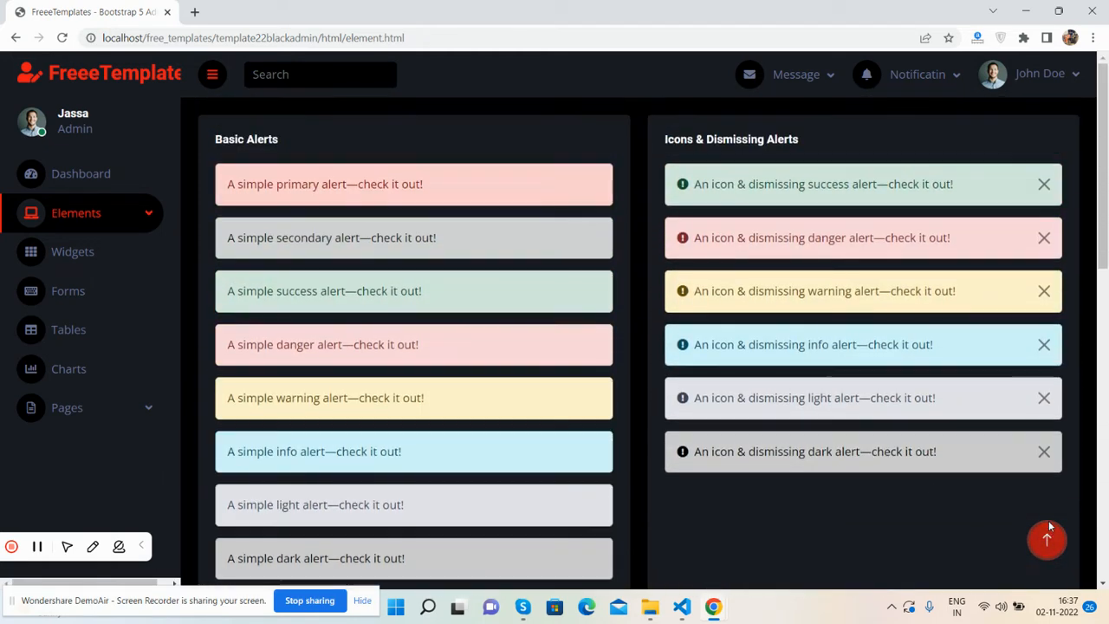
left_click(73, 252)
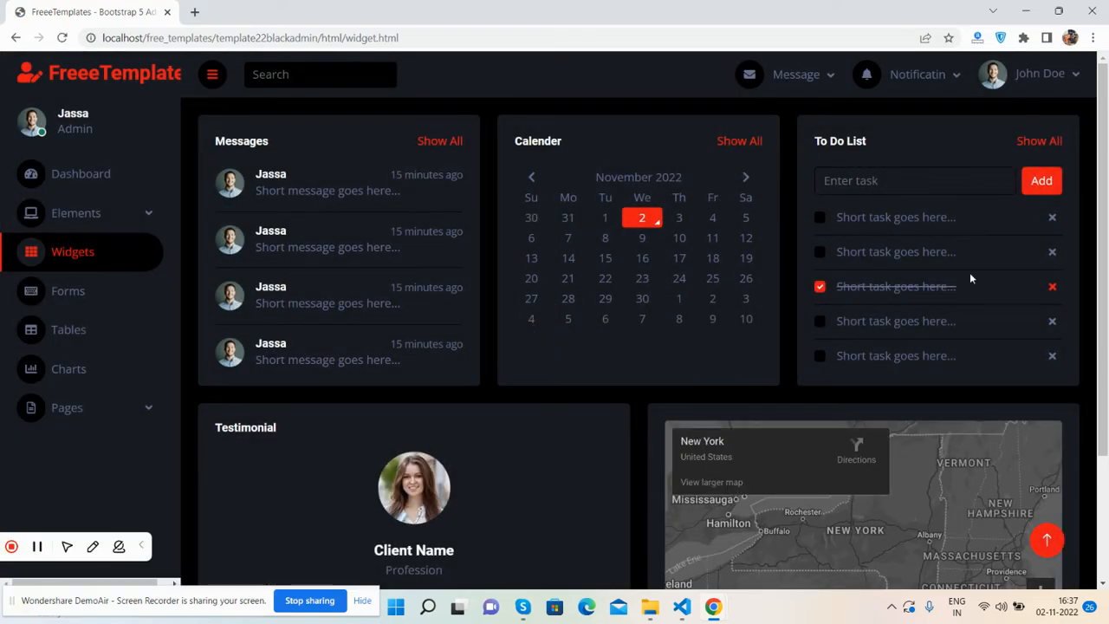
- Review the Widgets page, selecting a message's timestamp text
scroll("down", 3)
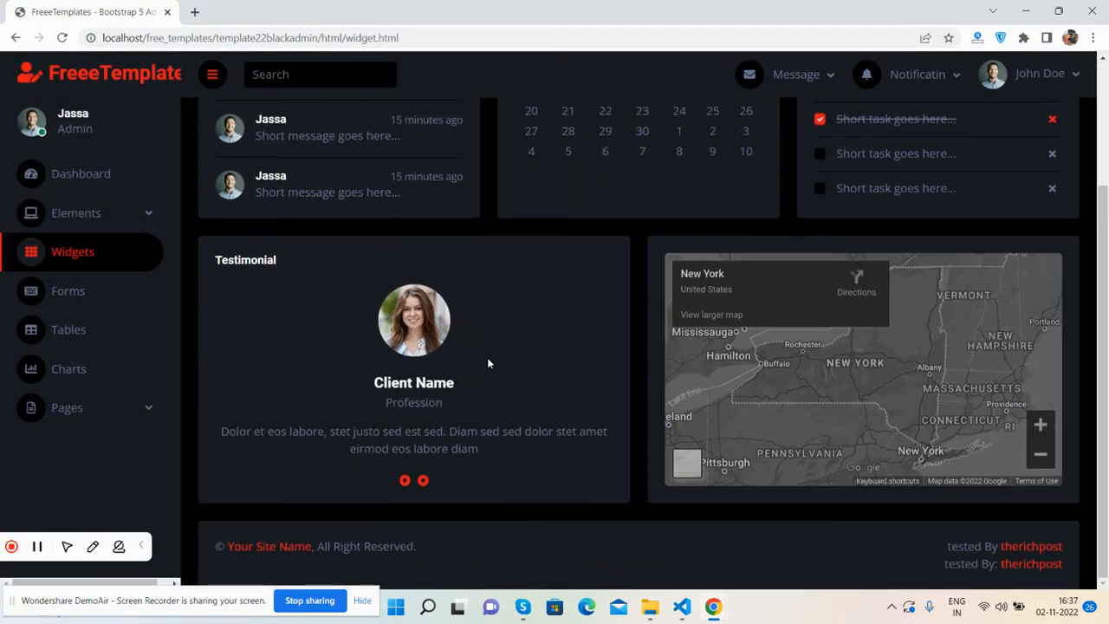
left_click(404, 481)
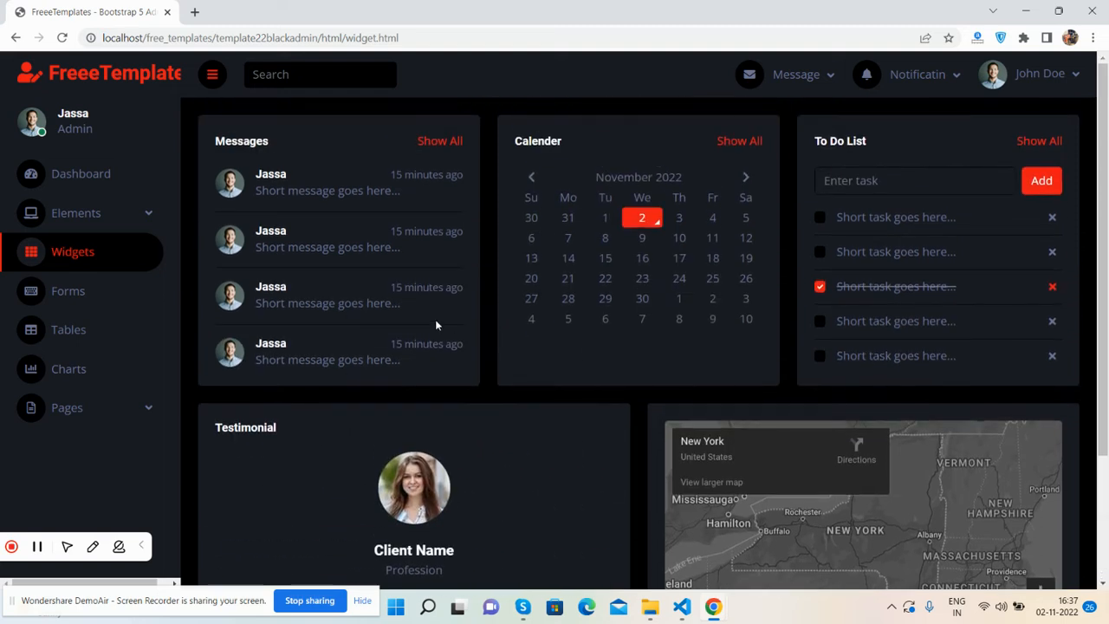
double_click(426, 231)
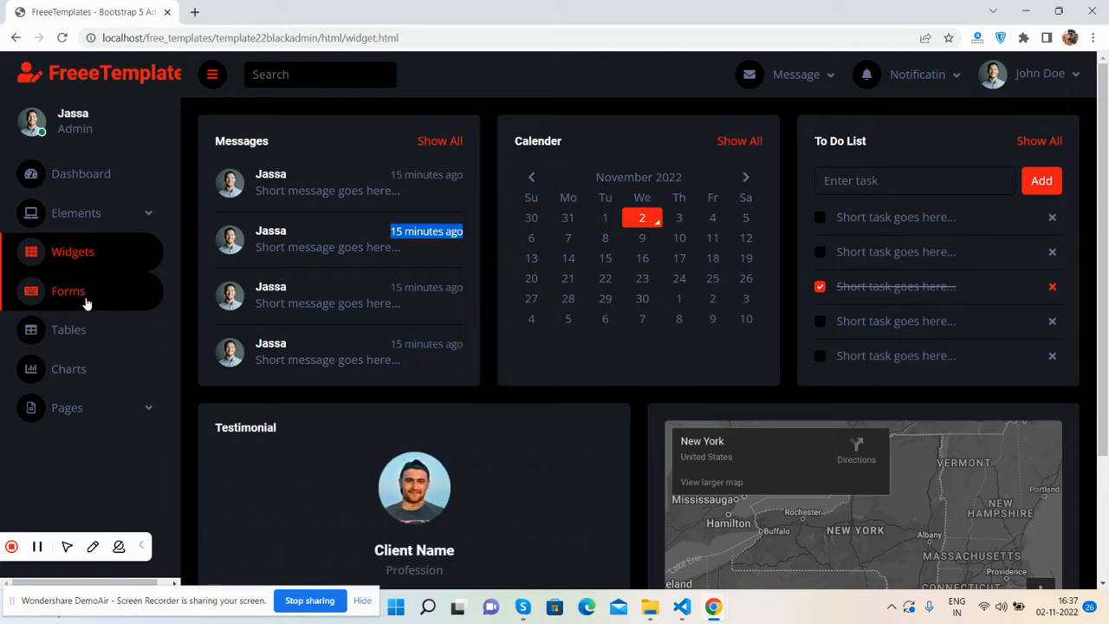
- Browse the Forms and Tables pages, then switch to the Charts page
left_click(68, 291)
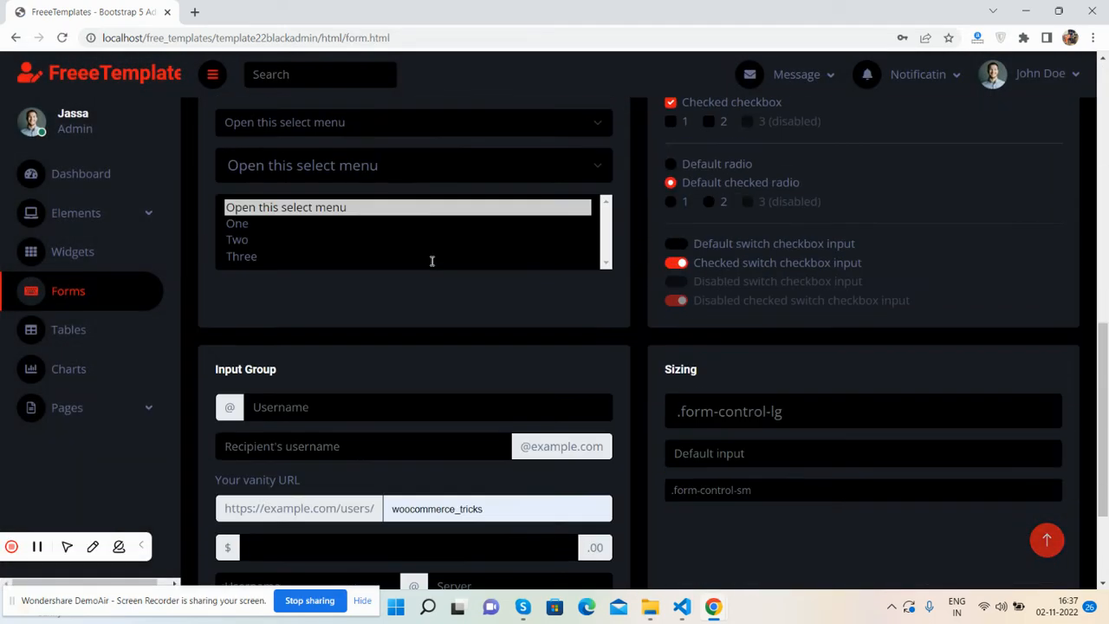
scroll("down", 3)
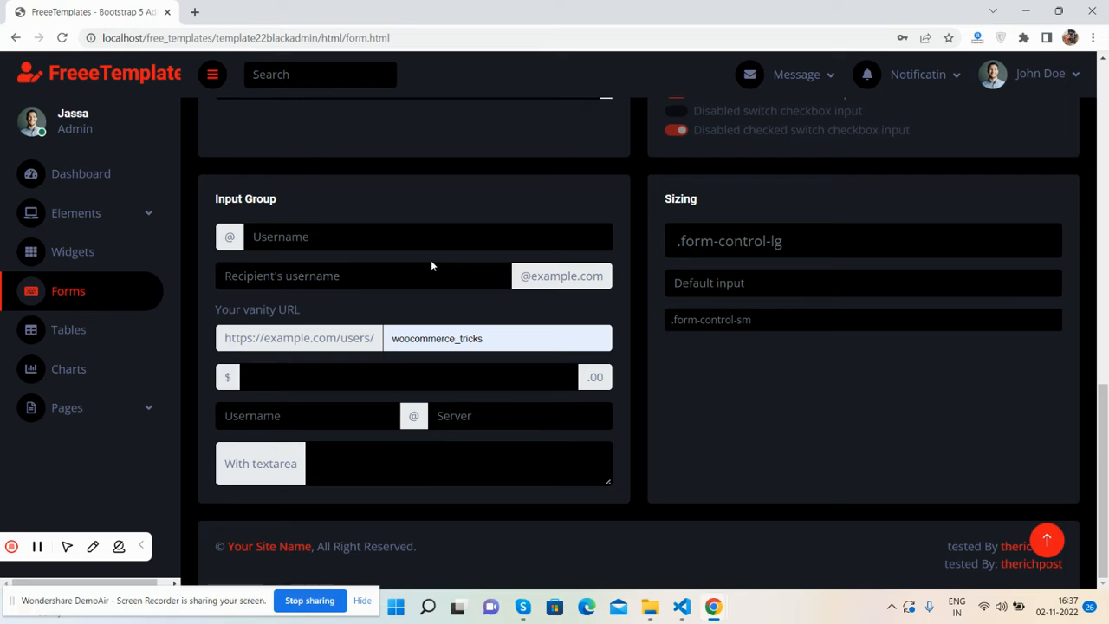
left_click(70, 330)
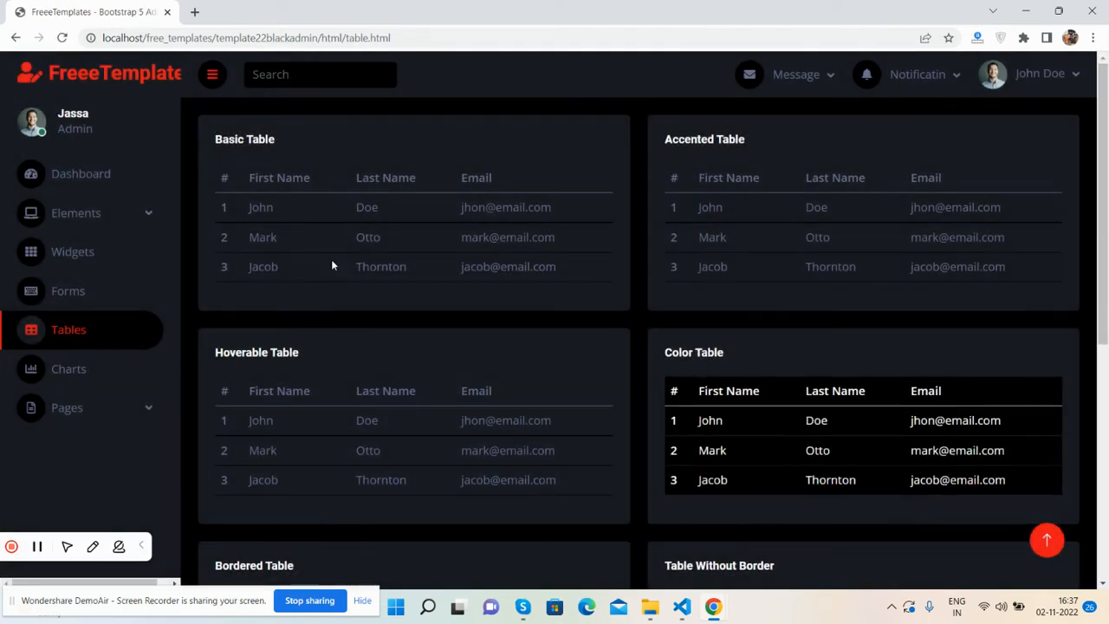
scroll("down", 3)
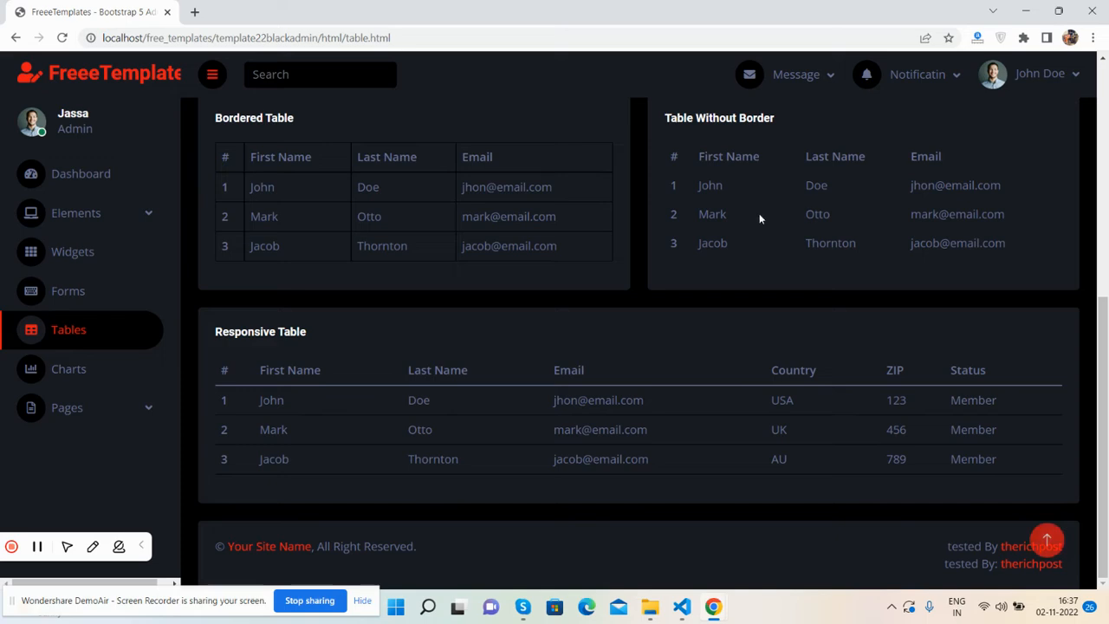
left_click(70, 368)
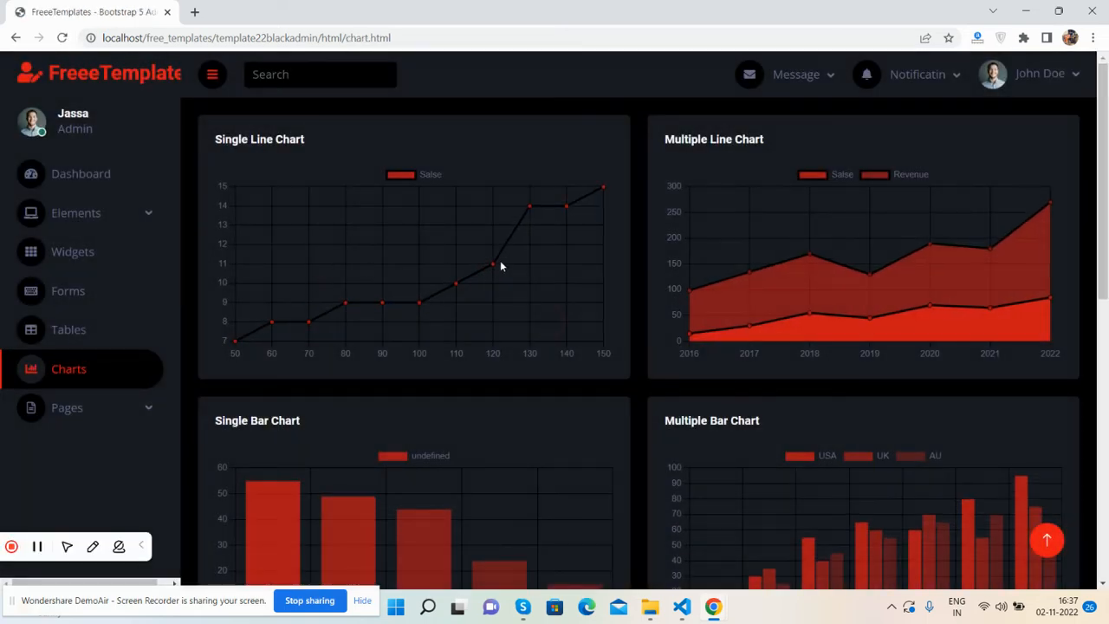
- Visit the Sign In, 404 Error and Blank Page extra pages from the Pages group
scroll("down", 3)
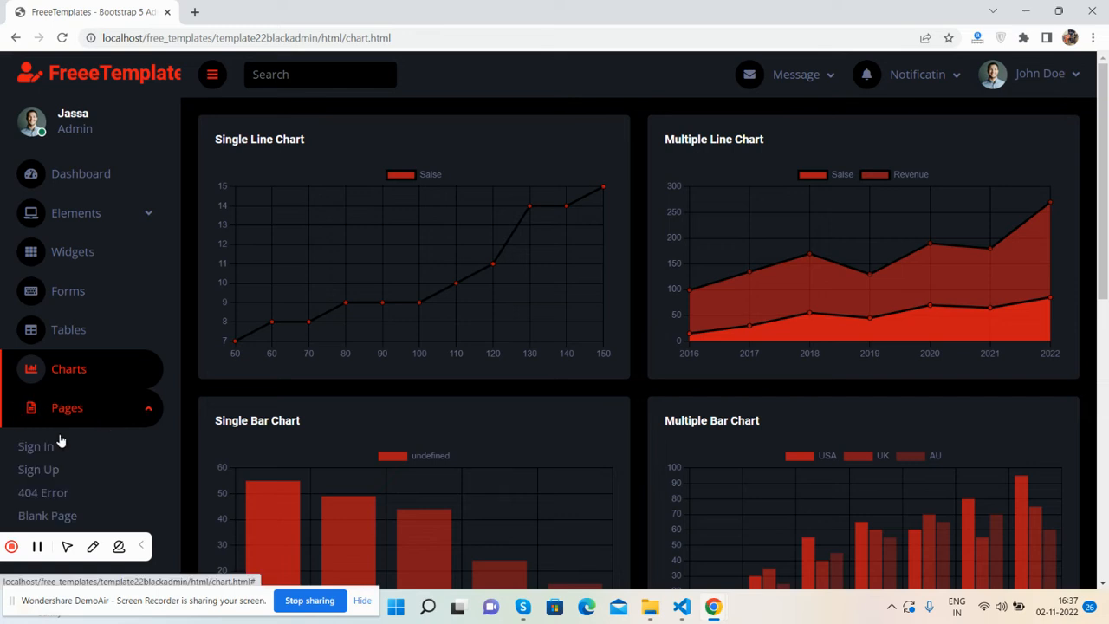
left_click(80, 173)
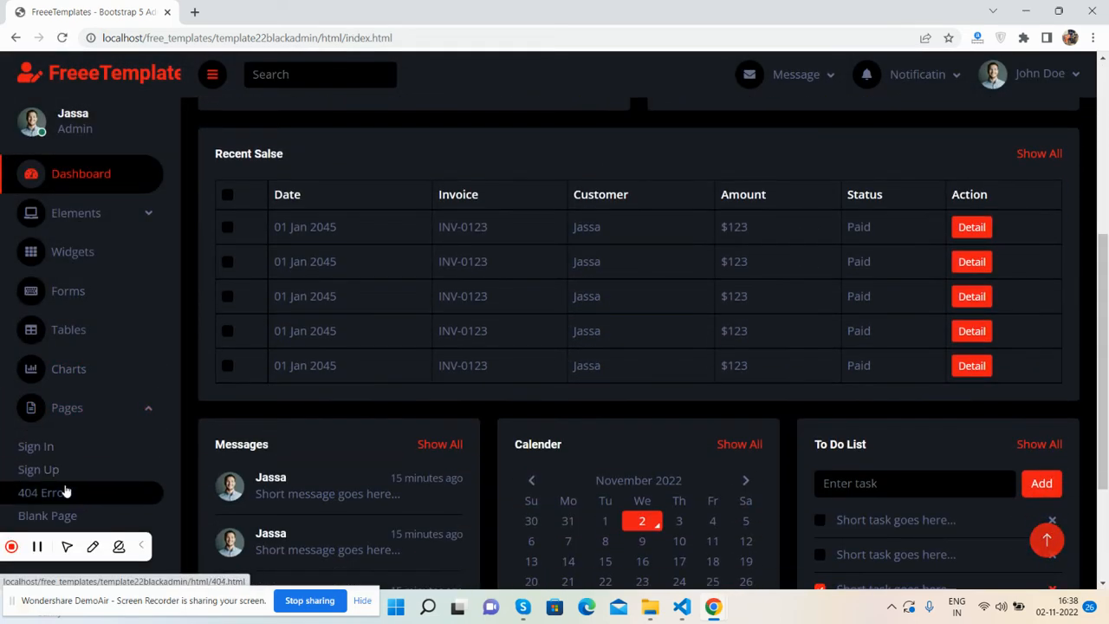
left_click(43, 493)
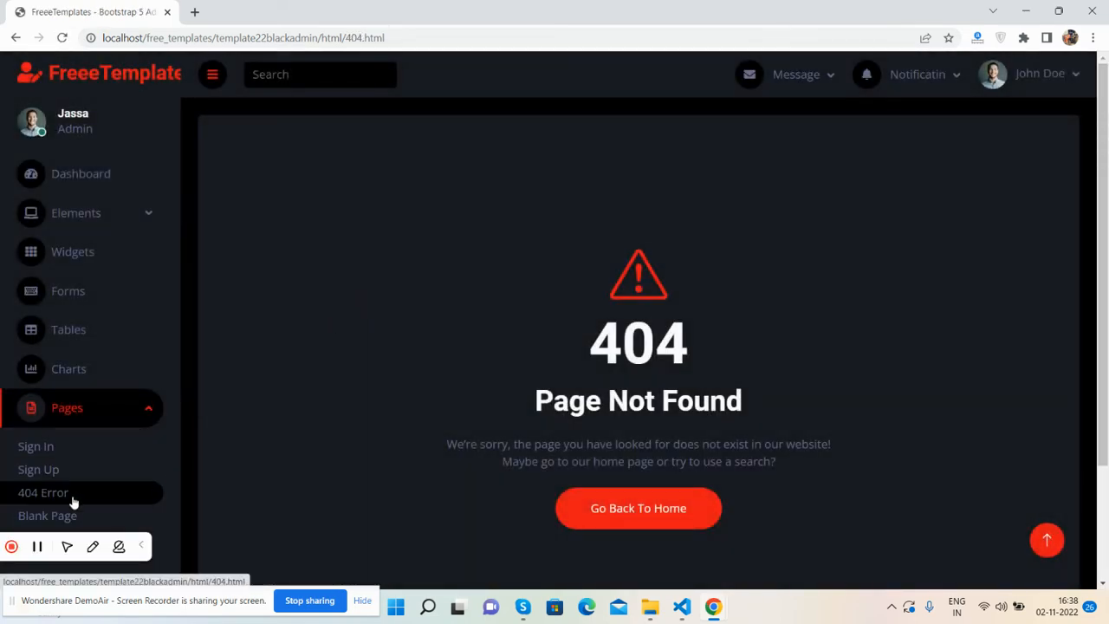
left_click(49, 515)
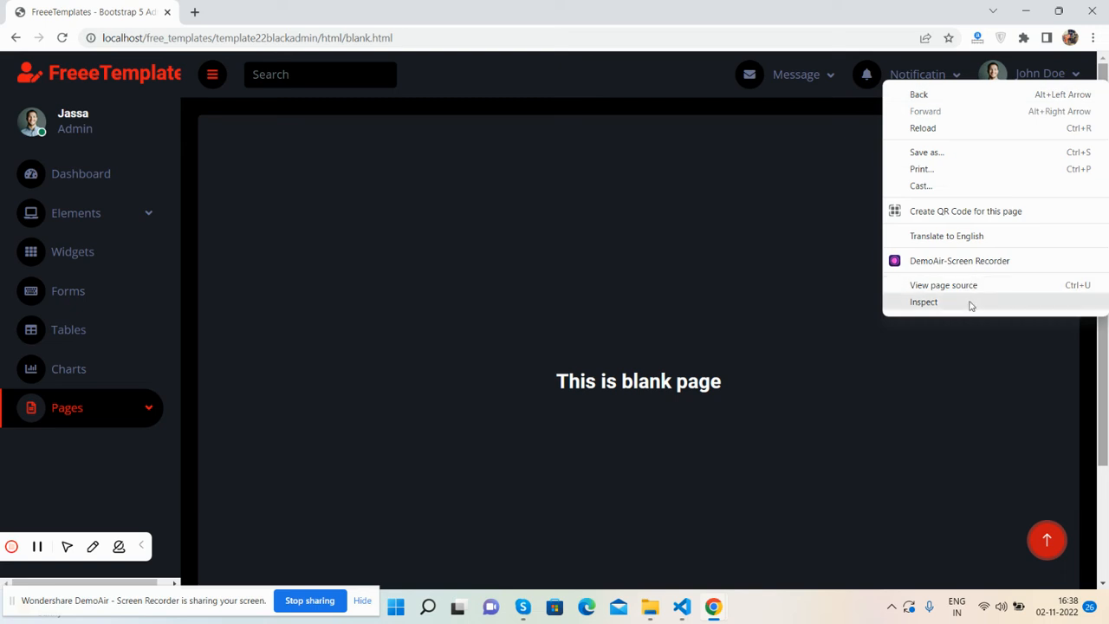
- Inspect the page in DevTools and emulate an iPhone 12 Pro screen
left_click(923, 301)
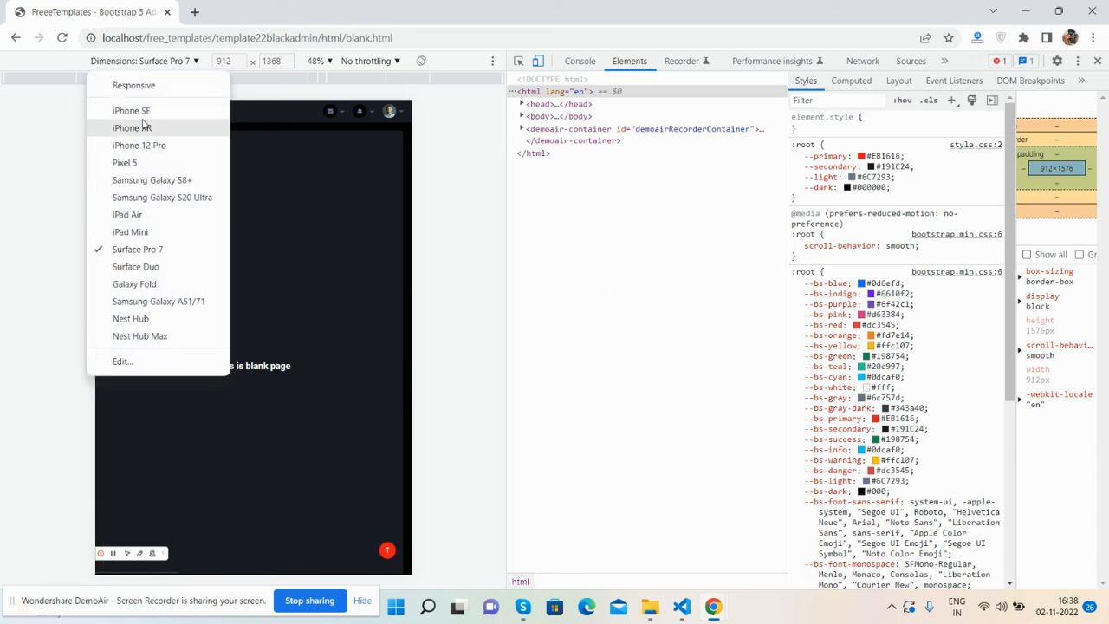
left_click(139, 146)
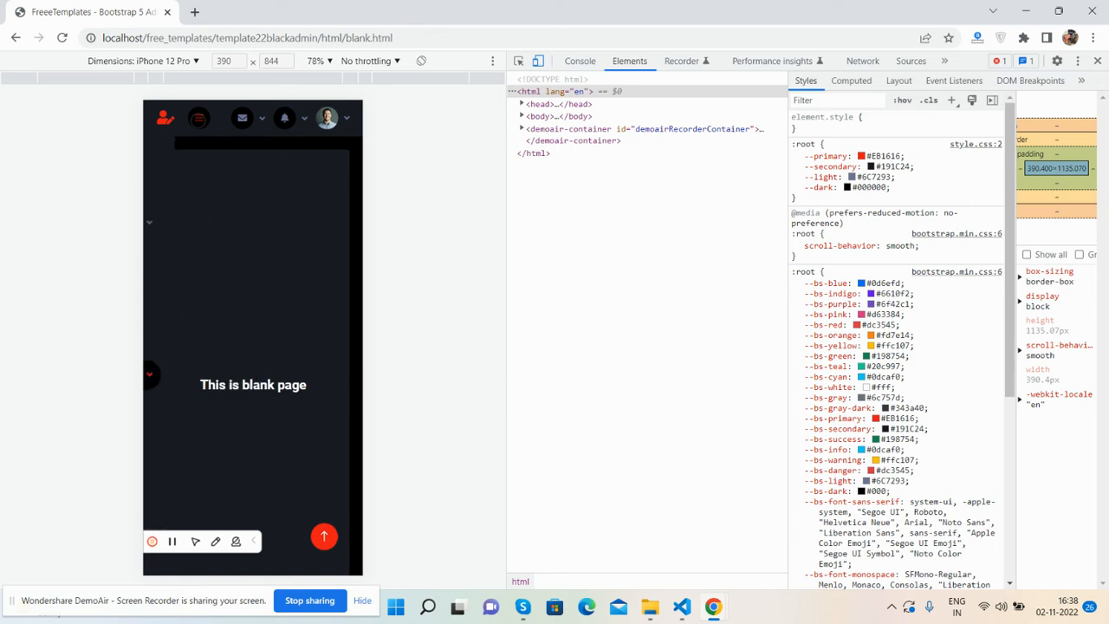
- Browse the Dashboard and Forms pages through the mobile hamburger menu
left_click(198, 118)
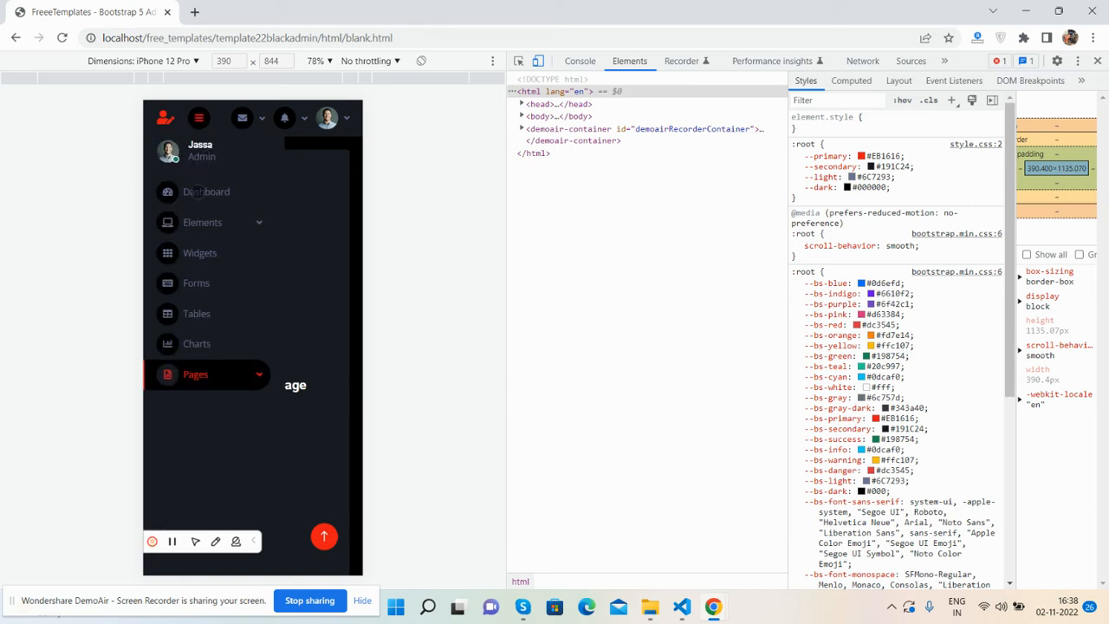
left_click(207, 191)
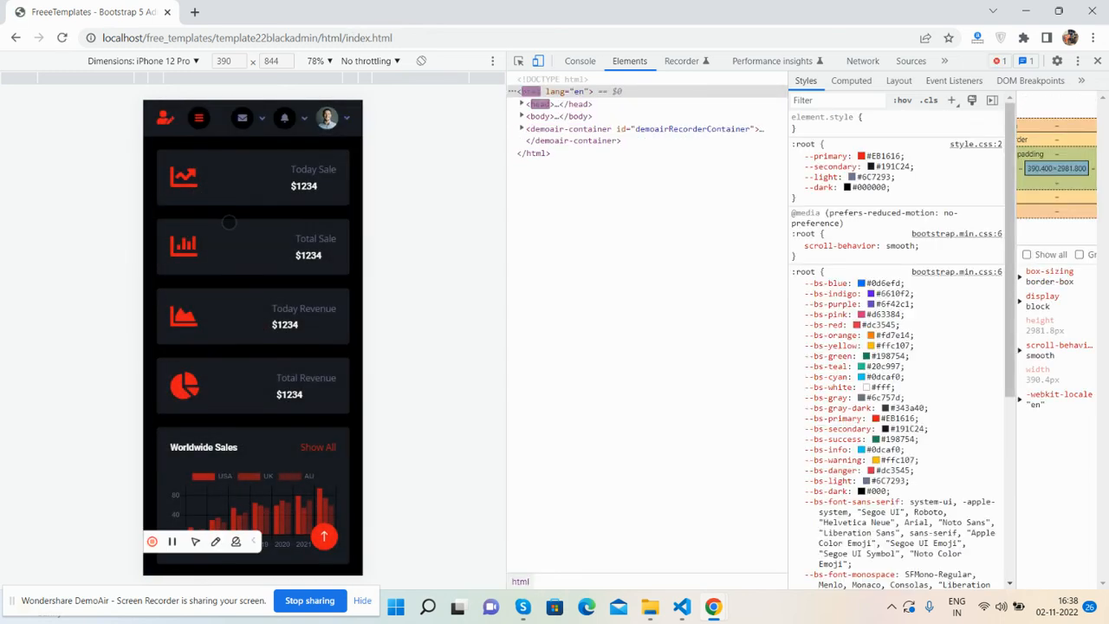
scroll("down", 3)
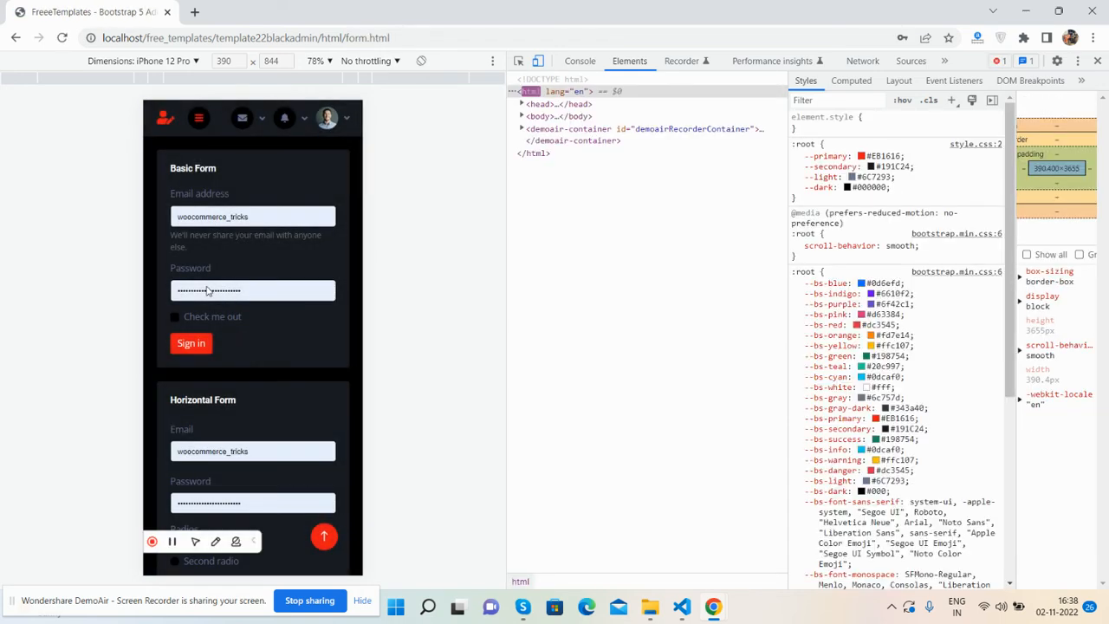
scroll("down", 3)
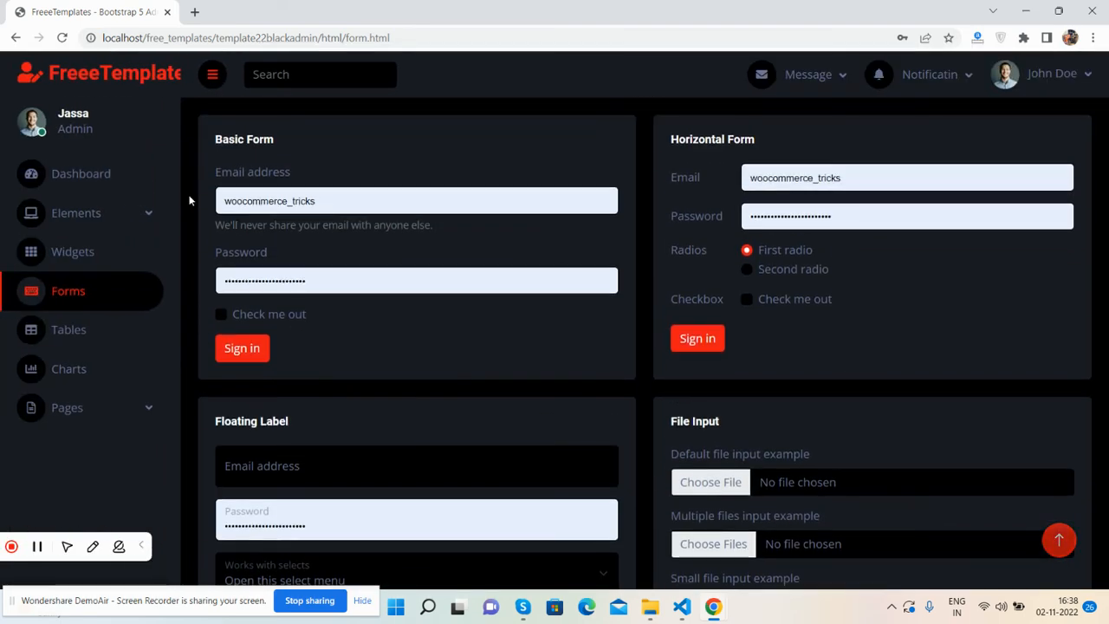
- Return to the full-width Dashboard overview page
left_click(80, 173)
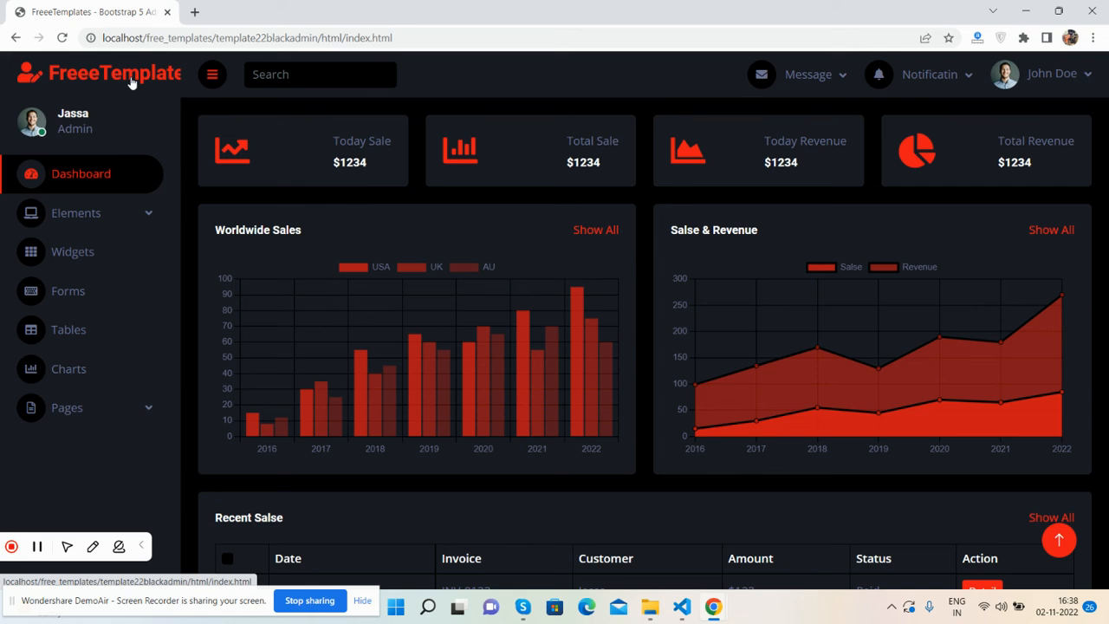
mouse_move(308, 187)
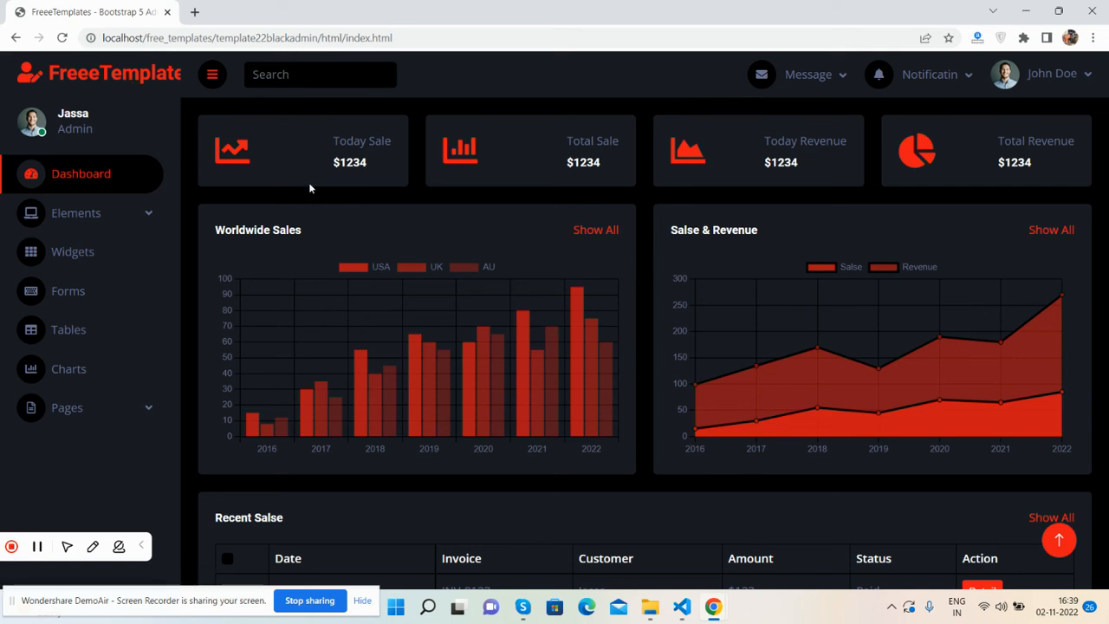
mouse_move(312, 190)
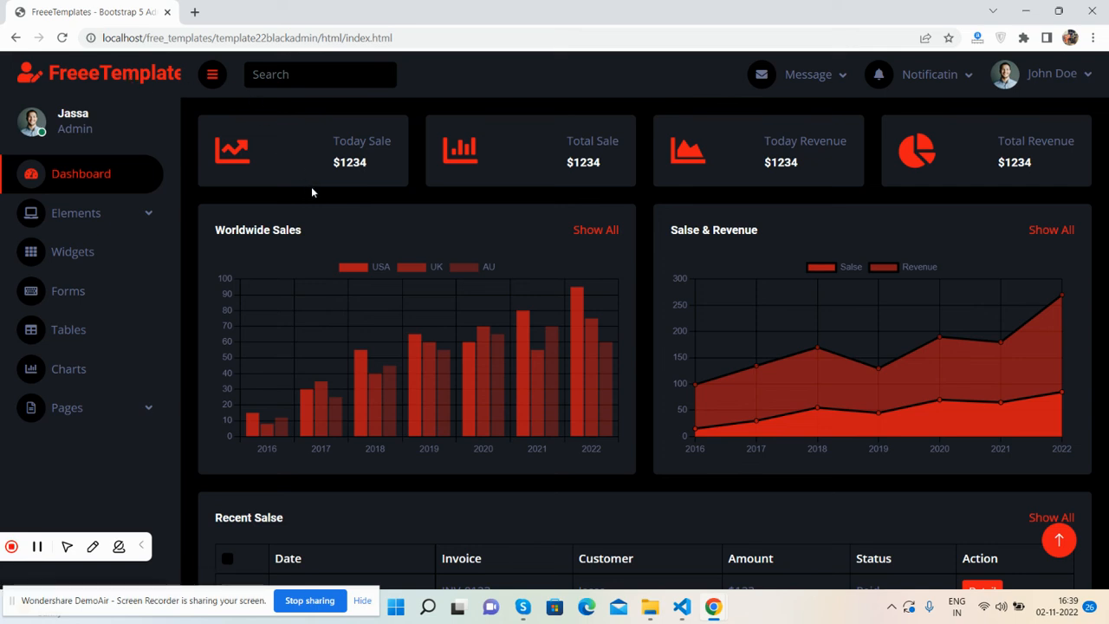